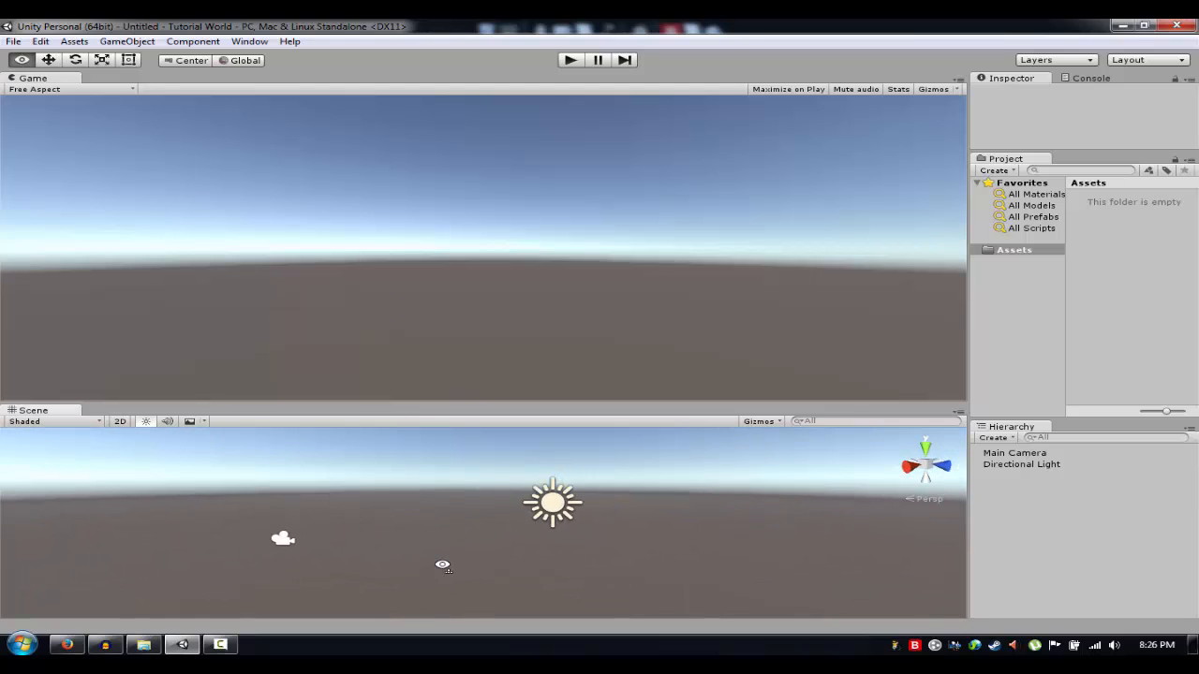
# - Rotate the Directional Light in the Scene view until the sun shows in the sky
pyautogui.click(552, 502)
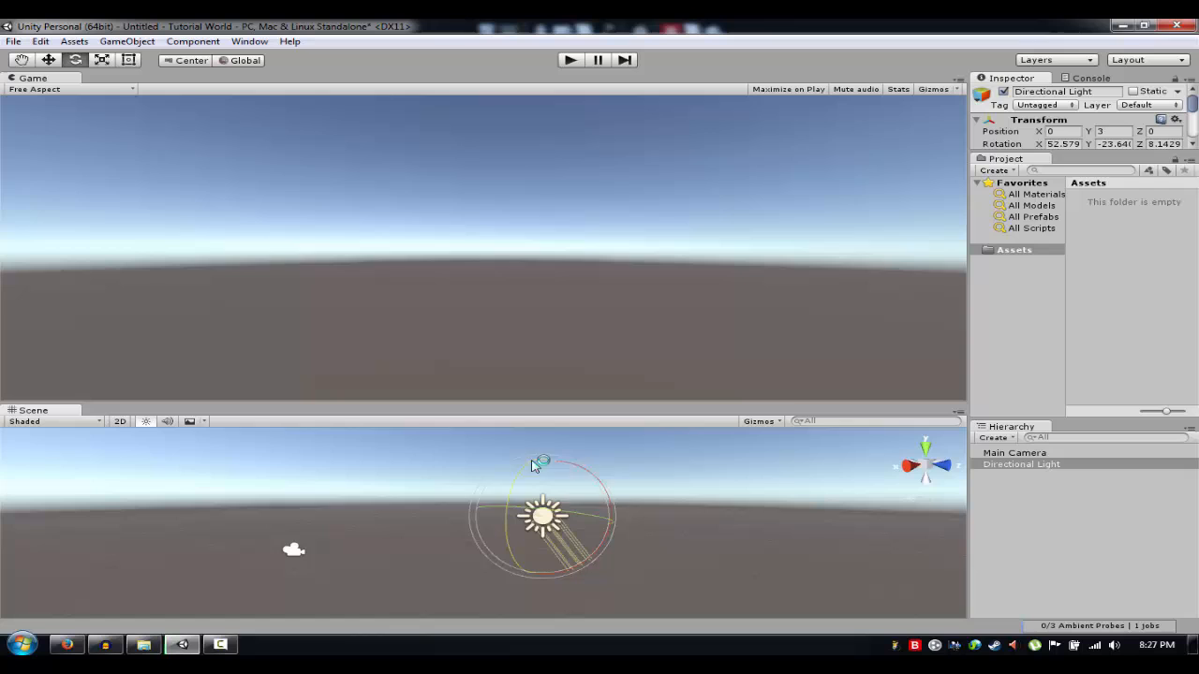
pyautogui.moveTo(540, 464); pyautogui.dragTo(978, 577)
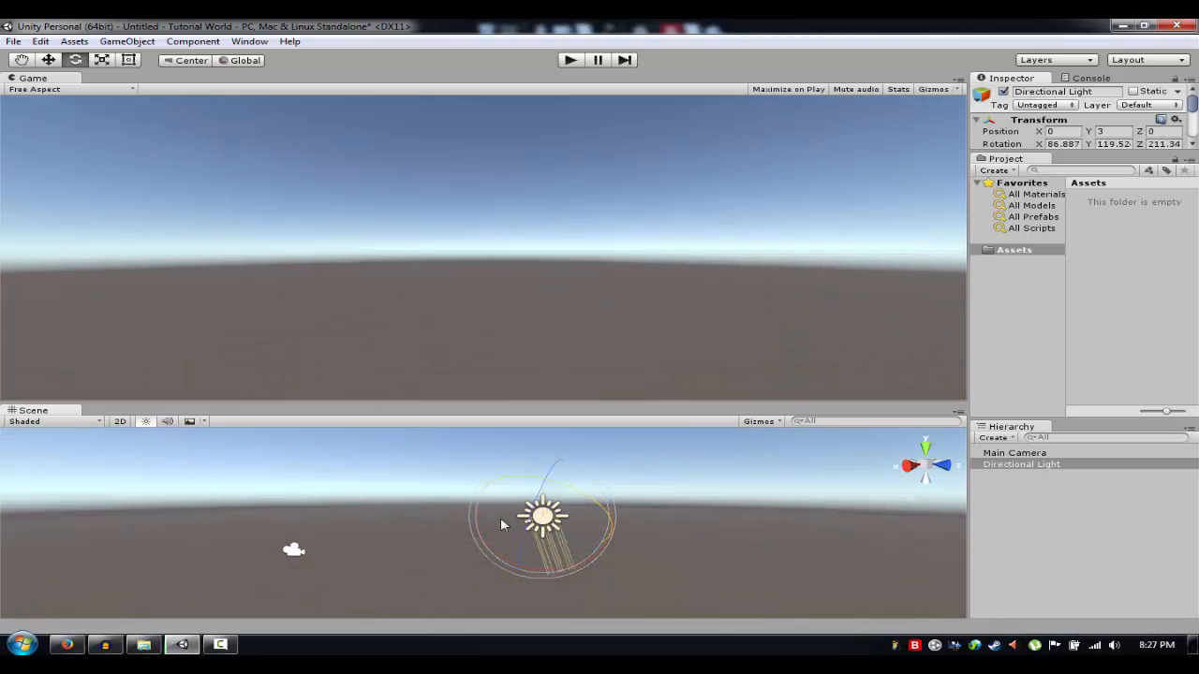
pyautogui.moveTo(502, 524); pyautogui.dragTo(645, 517)
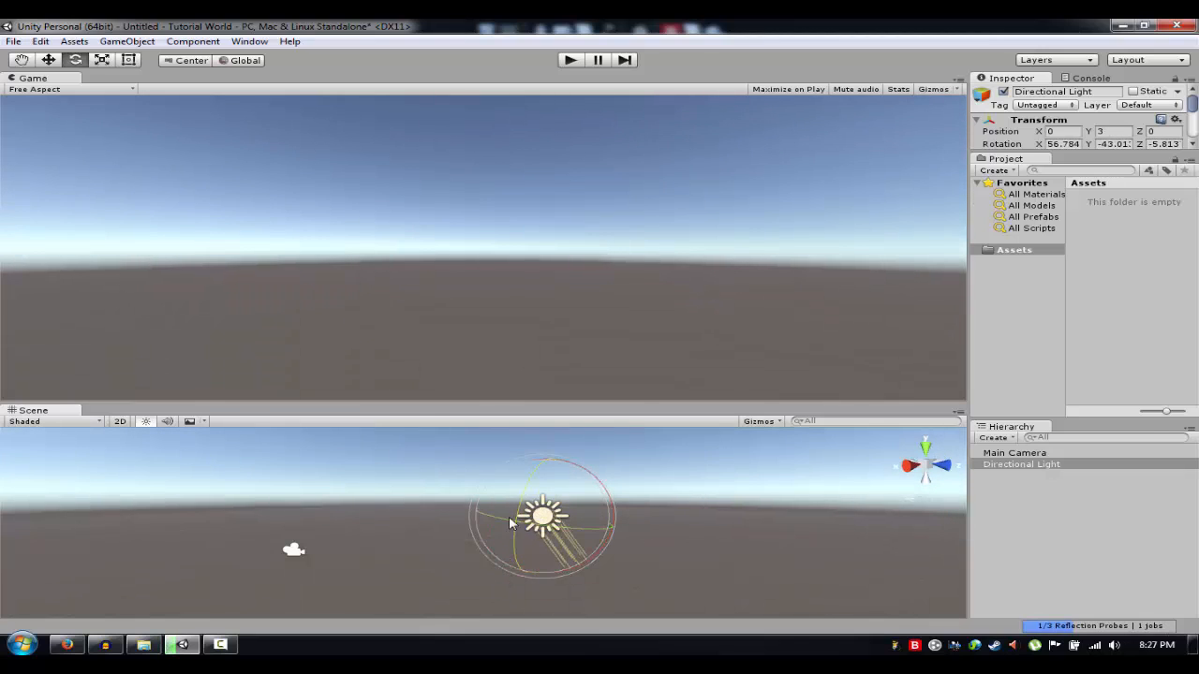
pyautogui.moveTo(510, 522); pyautogui.dragTo(693, 522)
pyautogui.write('C#')
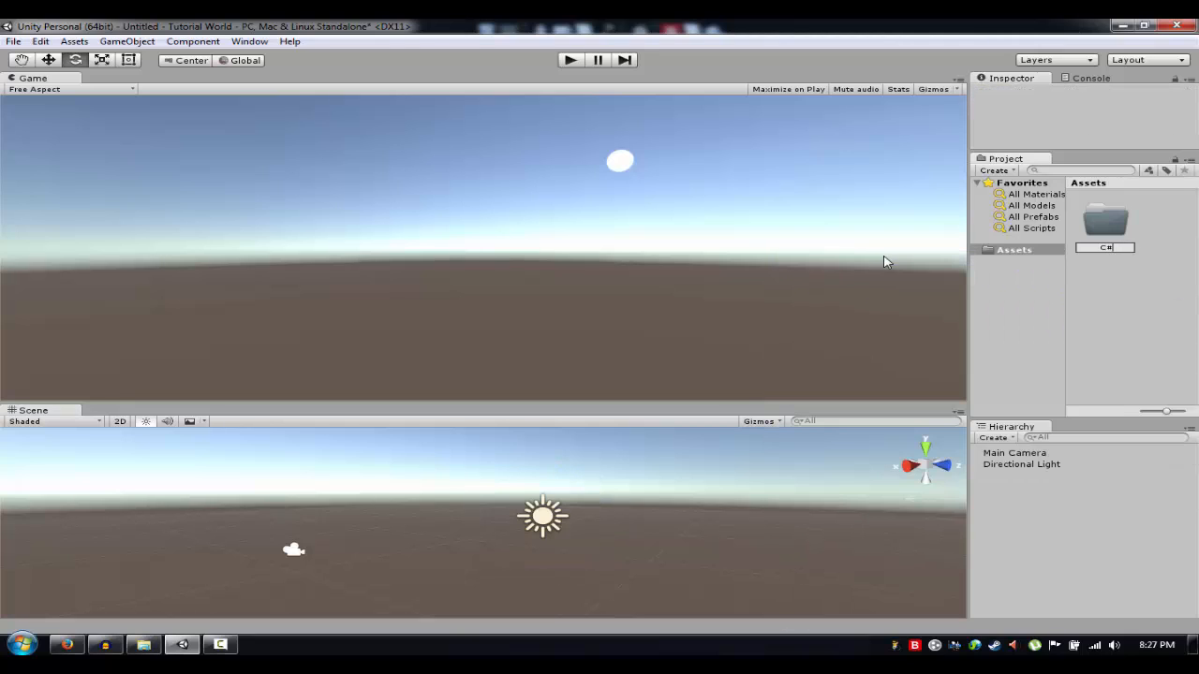
# - Name the folder C#, enter it, and create a new C# script inside
pyautogui.click(1105, 222)
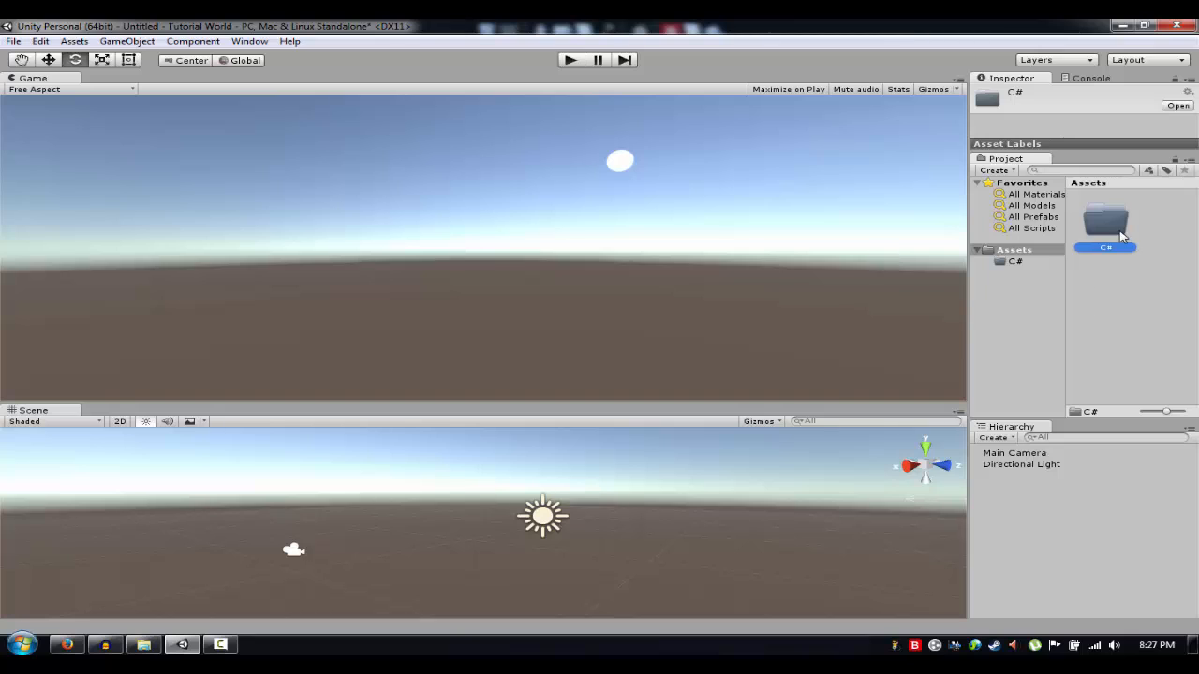
pyautogui.doubleClick(1106, 225)
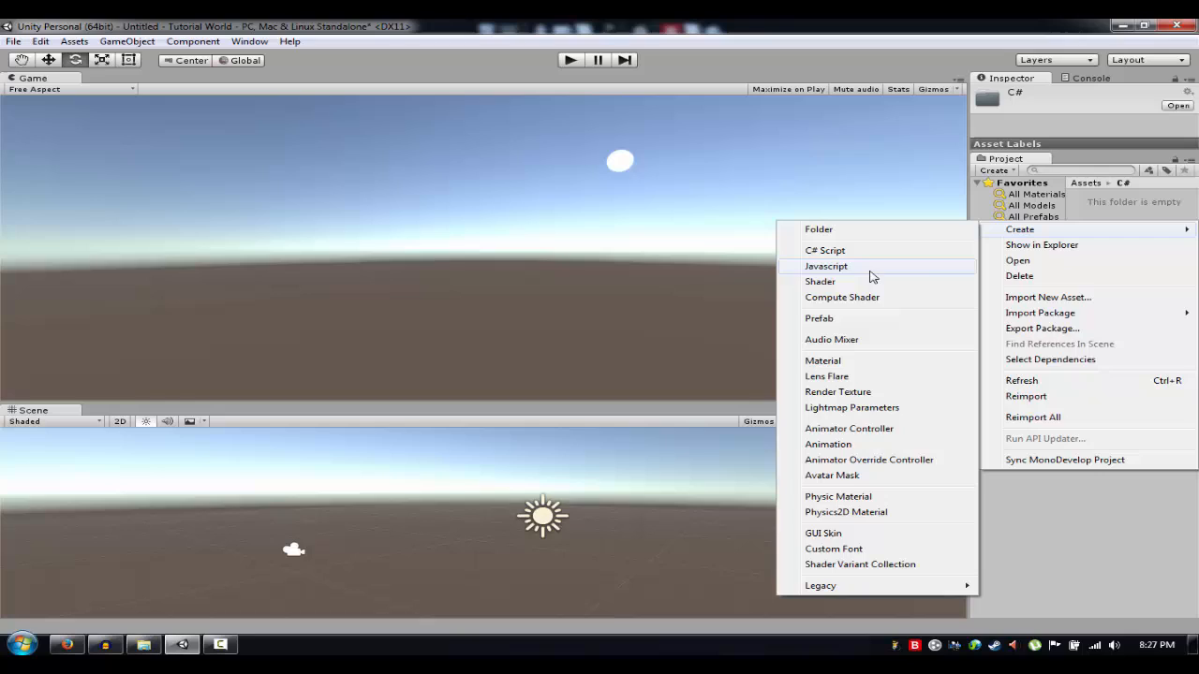
pyautogui.click(824, 251)
pyautogui.write('DAN')
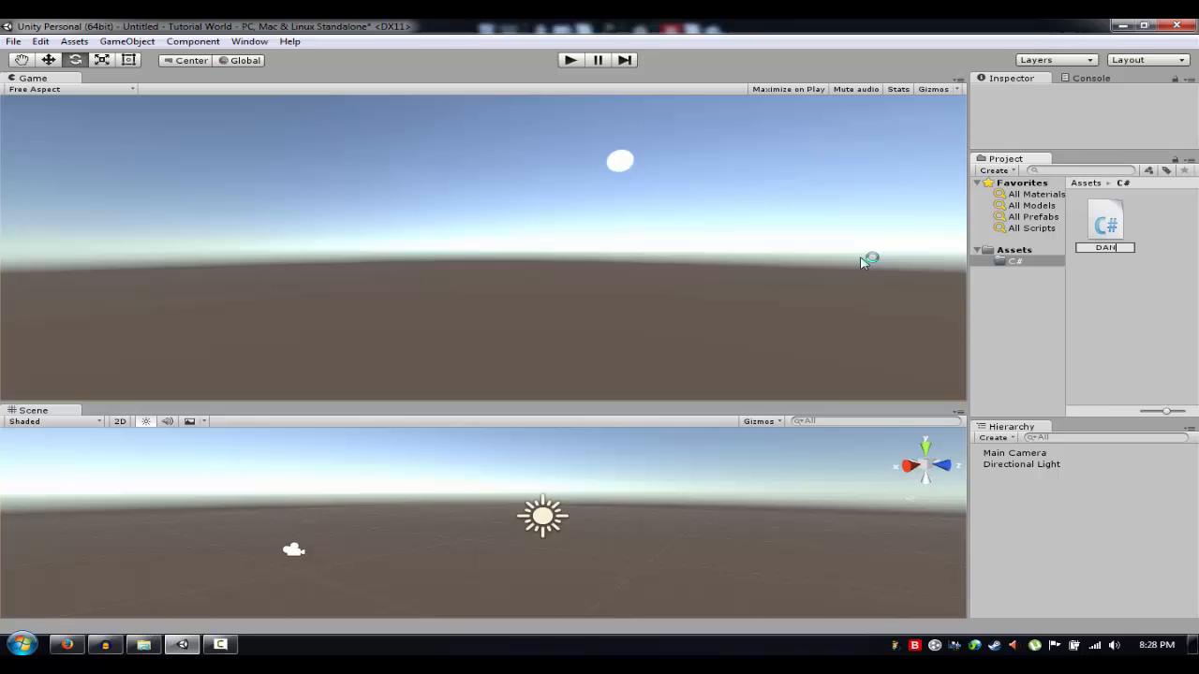
# - Name the script DAN and open DAN.cs for editing in MonoDevelop
pyautogui.click(1105, 221)
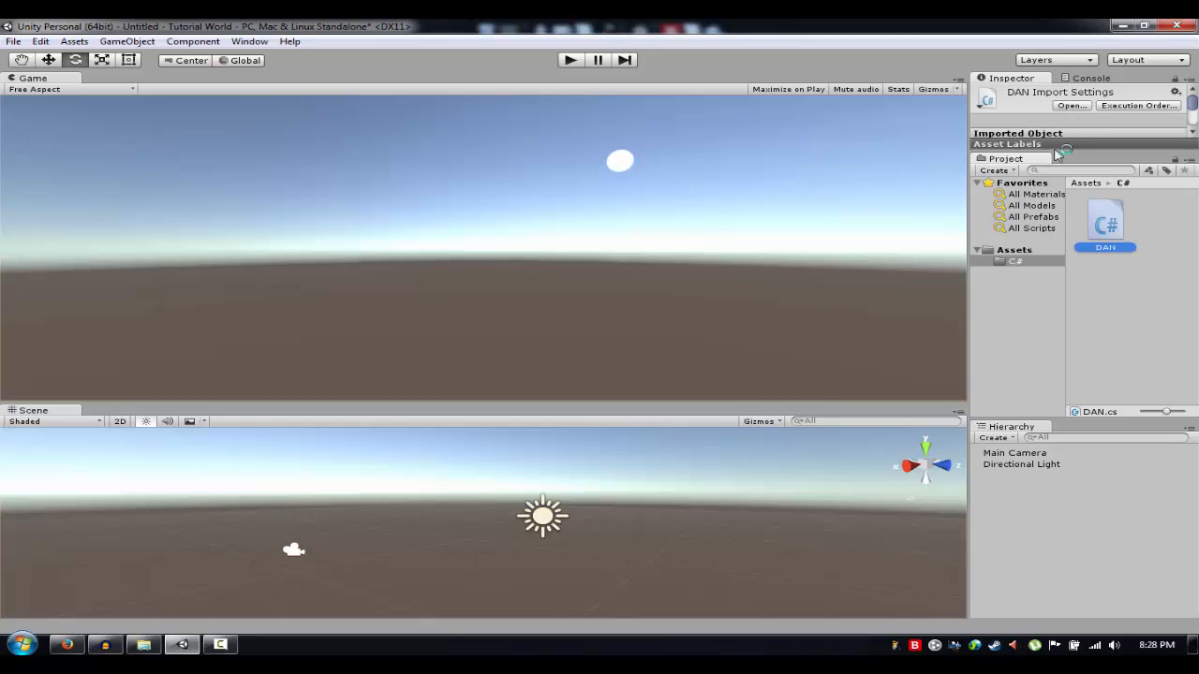
pyautogui.moveTo(1117, 213)
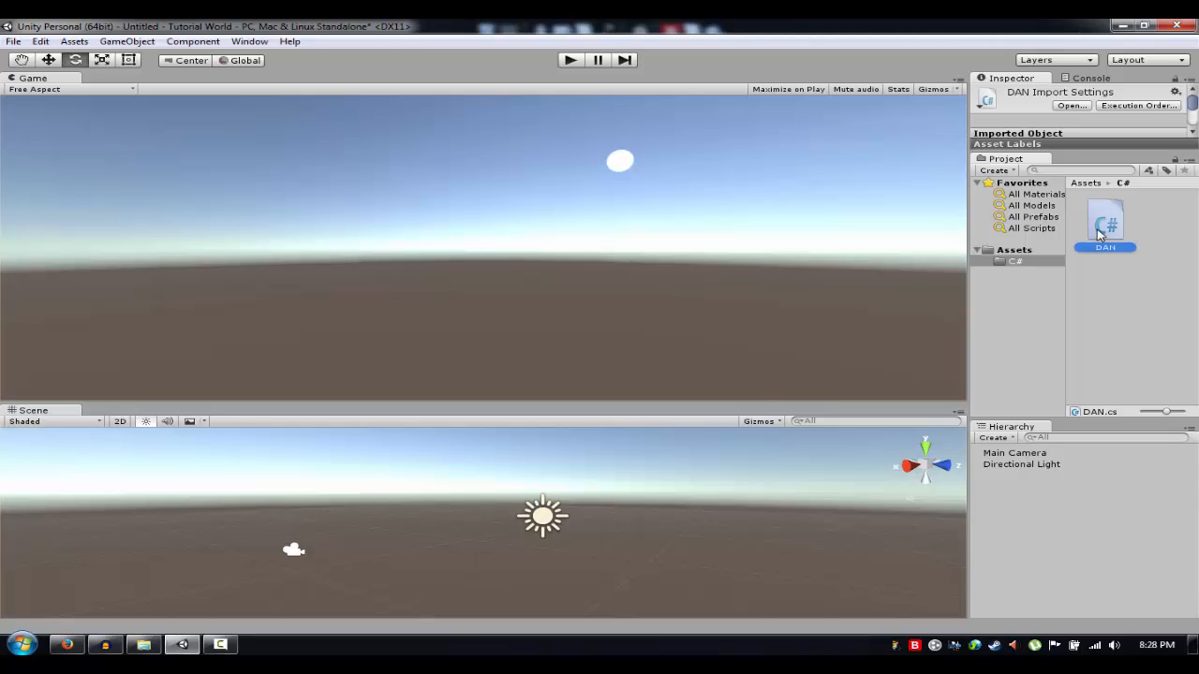
pyautogui.doubleClick(1106, 218)
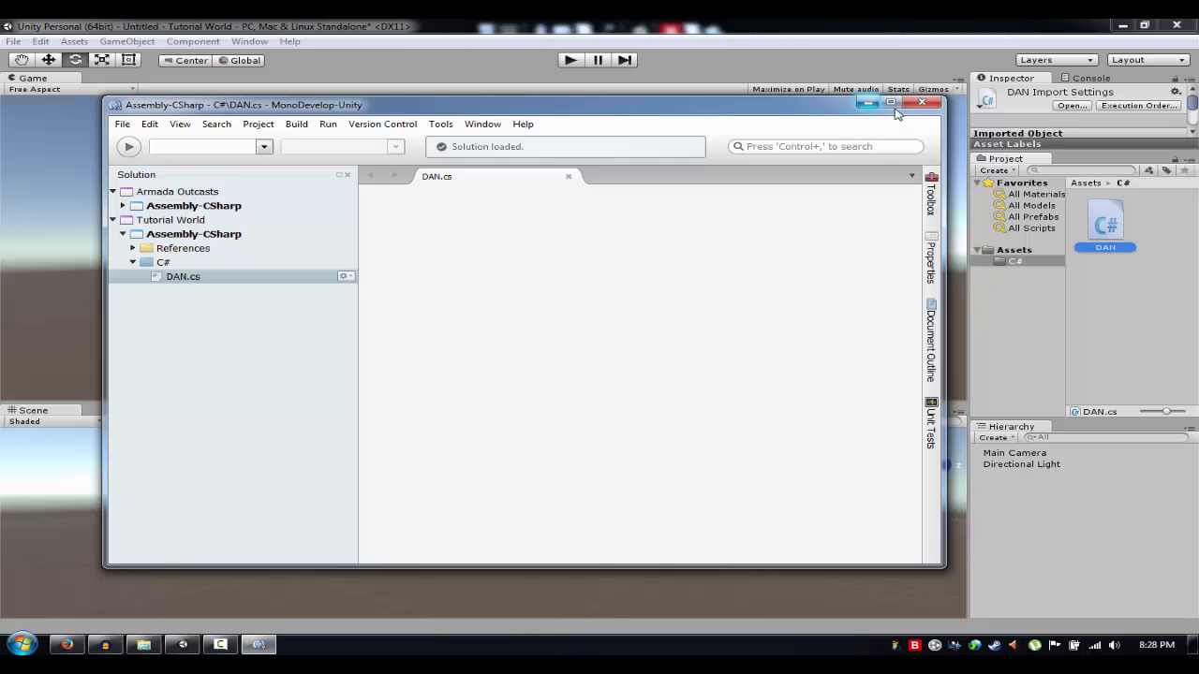
# - Write transform.Rotate(Vector3.up * 10 * Time.deltaTime) in DAN's Update method
pyautogui.click(904, 103)
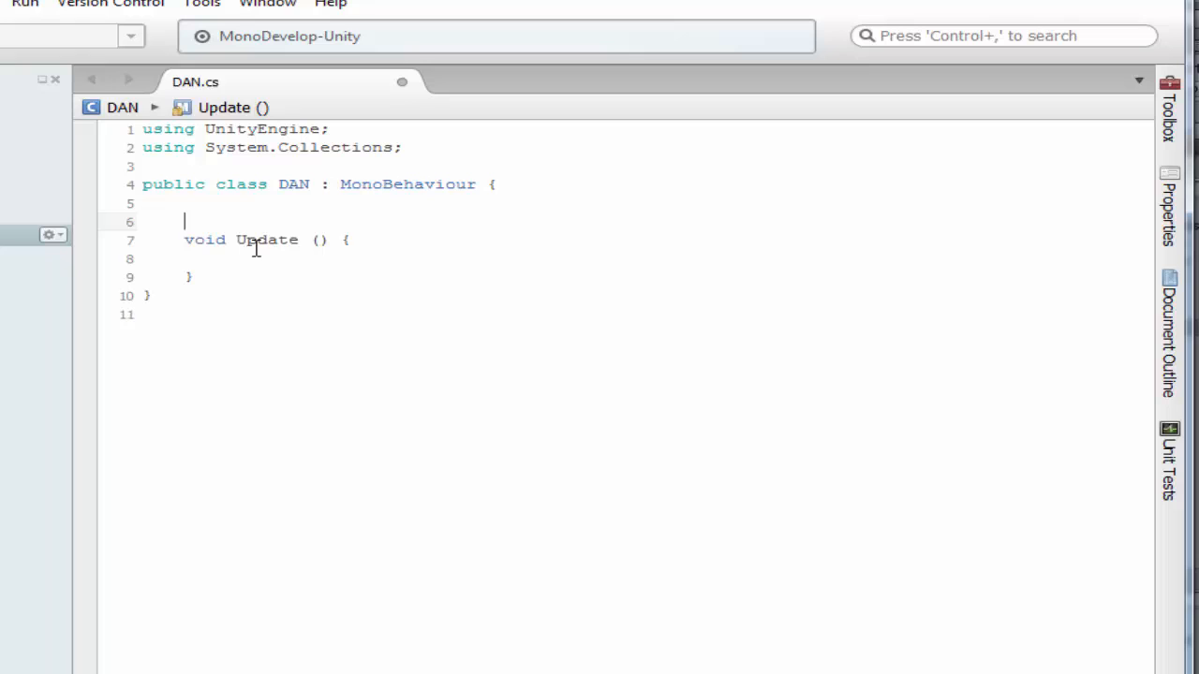
pyautogui.press('Backspace')
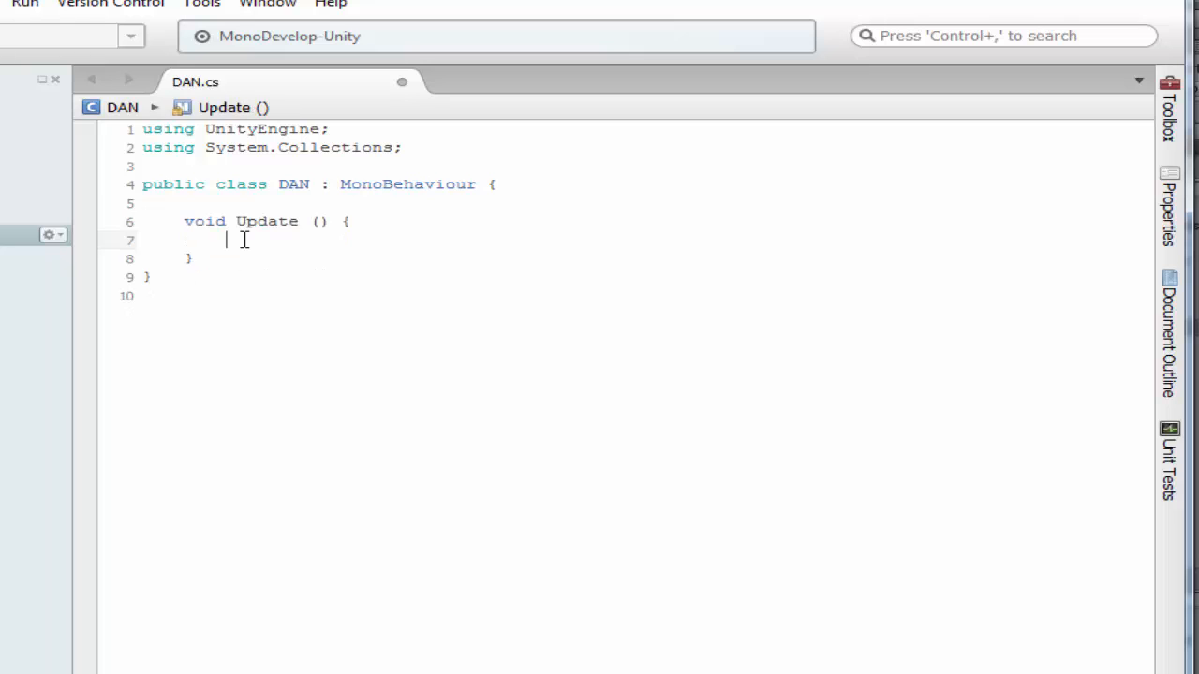
pyautogui.write('Transform.Rotate(vect')
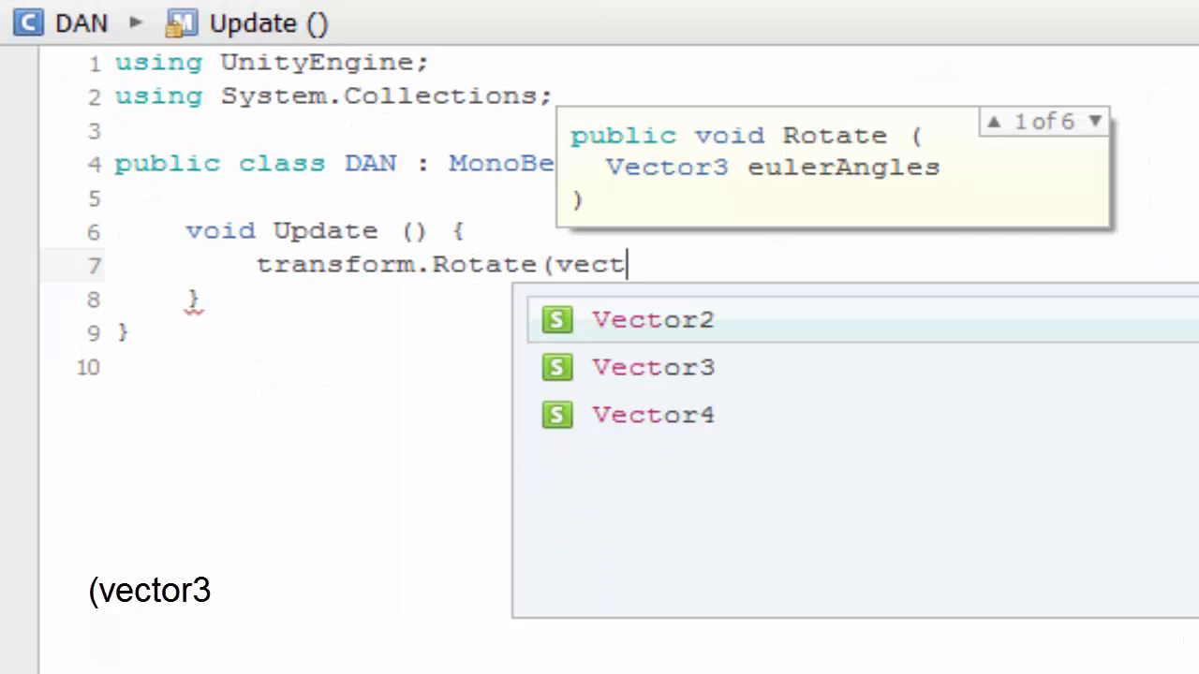
pyautogui.write('or3.')
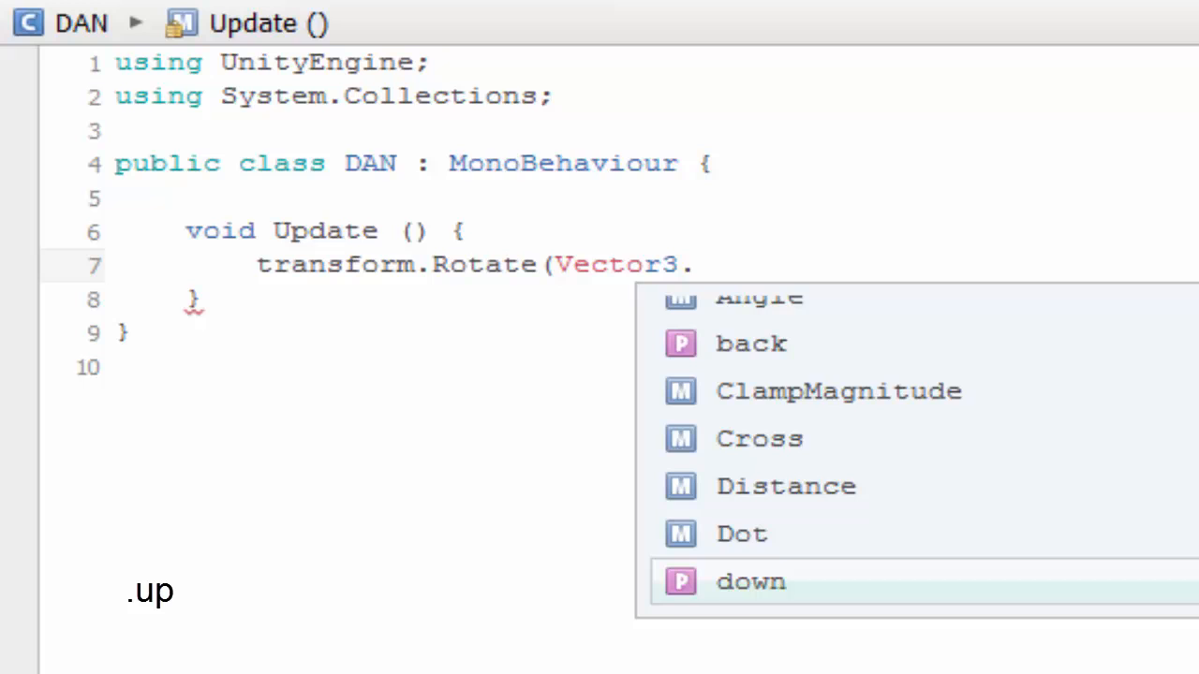
pyautogui.write('u')
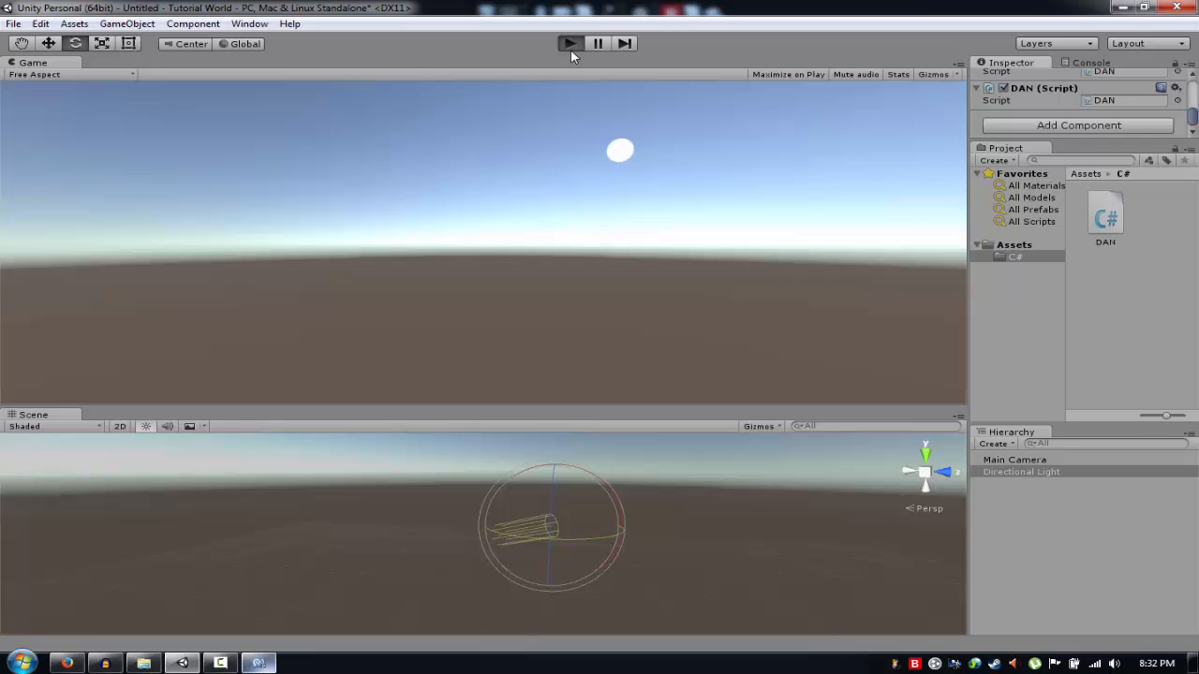
# - Play the scene to test the rotating light, pause, and resume to check Rotation values
pyautogui.click(570, 43)
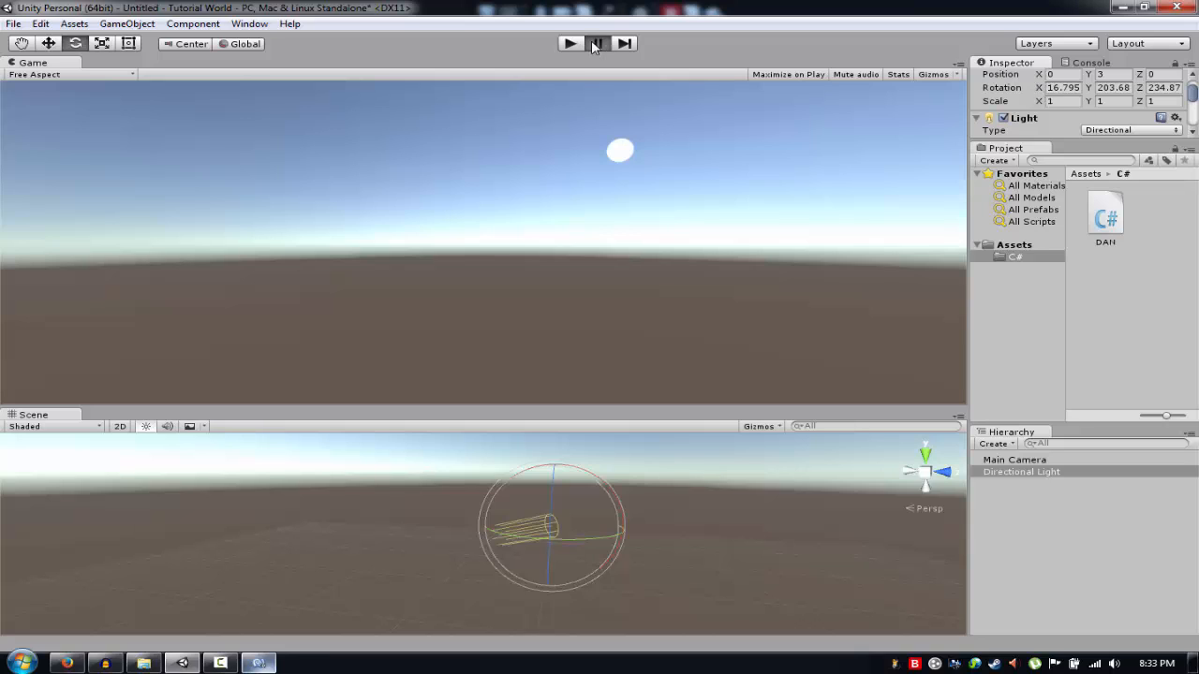
pyautogui.click(569, 43)
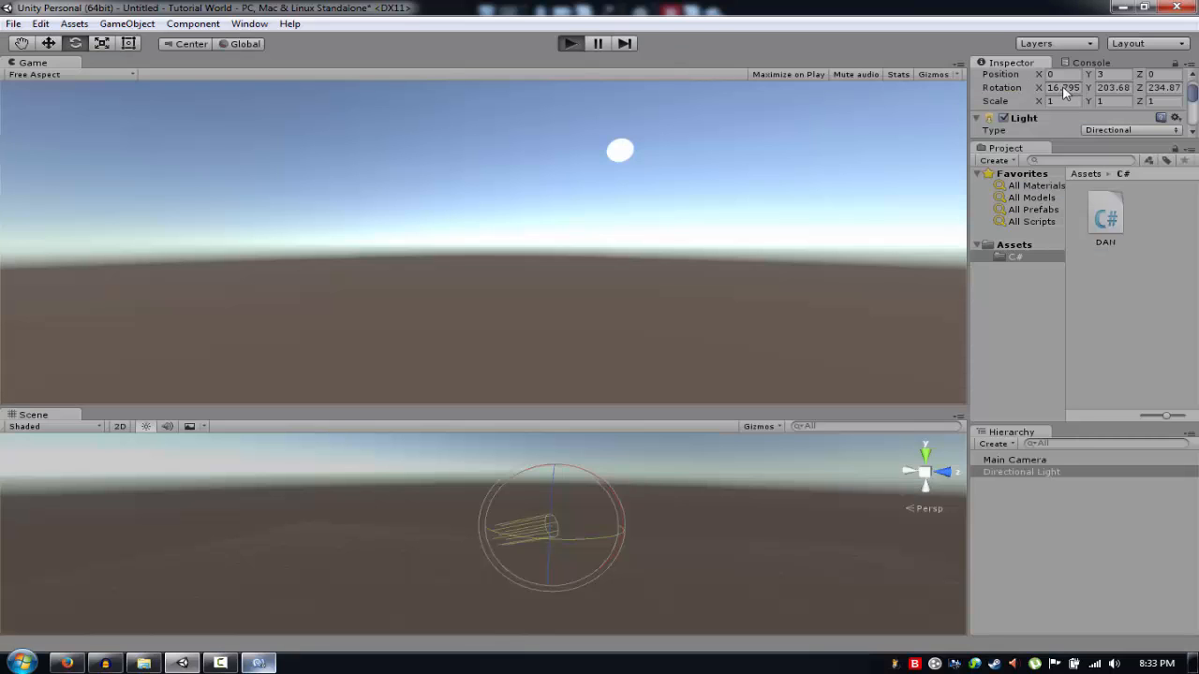
pyautogui.click(570, 43)
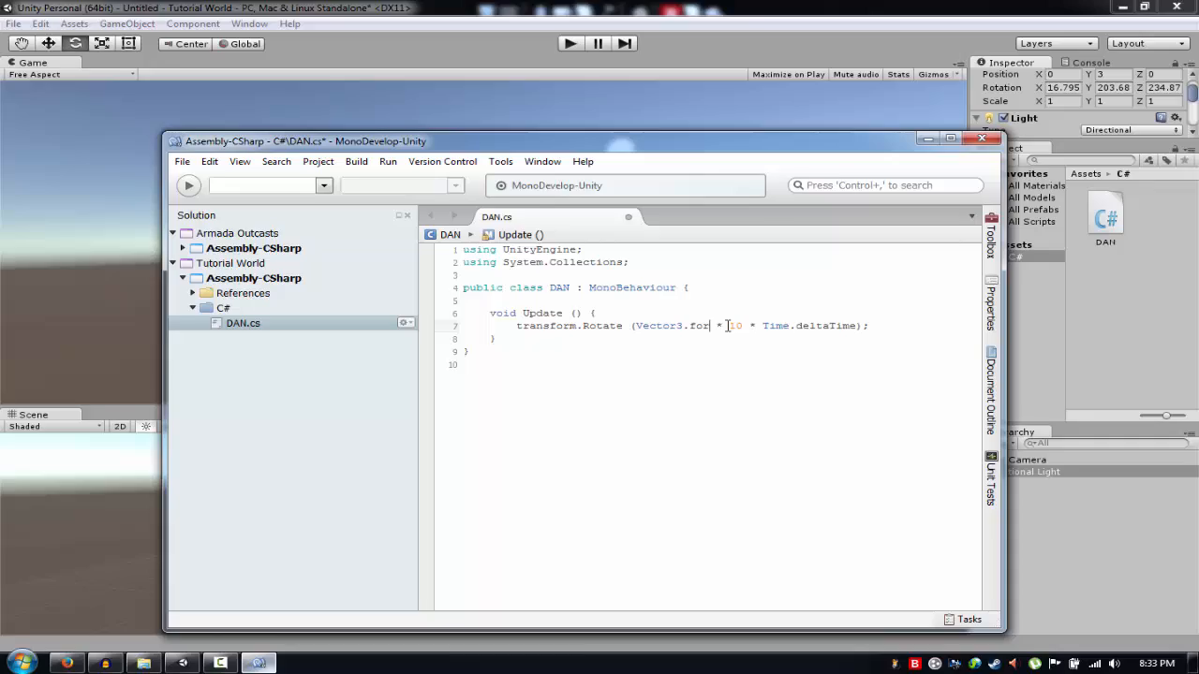
# - Change the Rotate direction to Vector3.up so the light spins around the up axis
pyautogui.write('up')
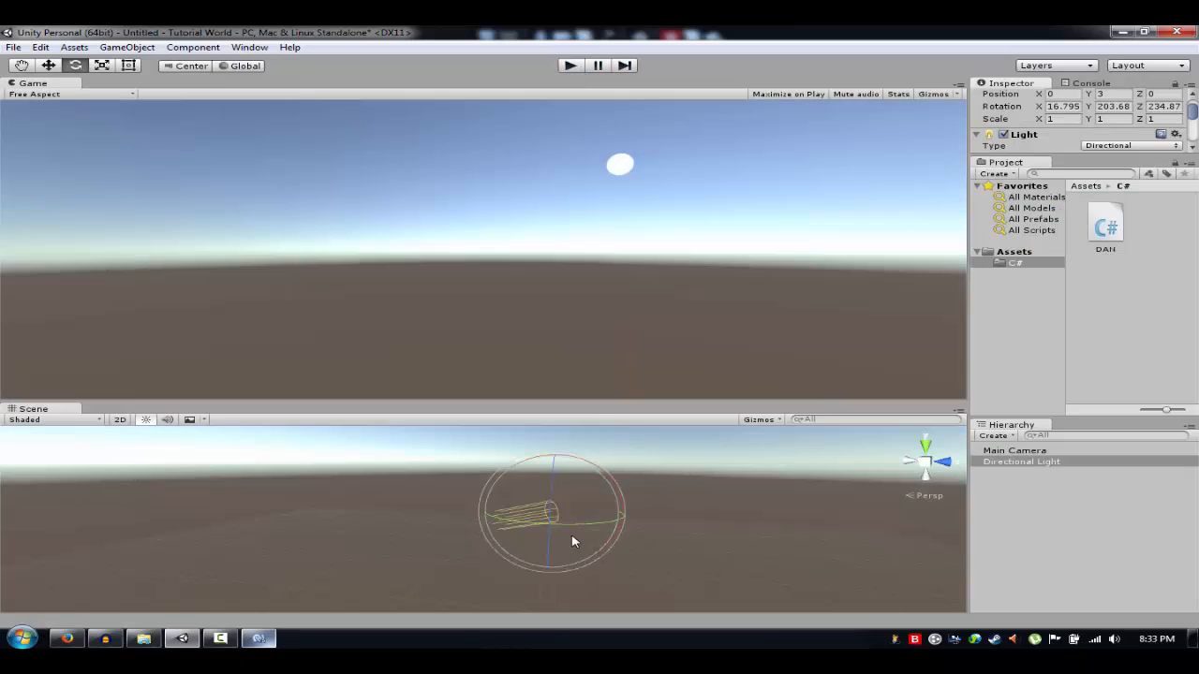
# - Reposition the sun, play the scene until the sky goes dark, and select the speed value 10
pyautogui.moveTo(573, 542); pyautogui.dragTo(603, 529)
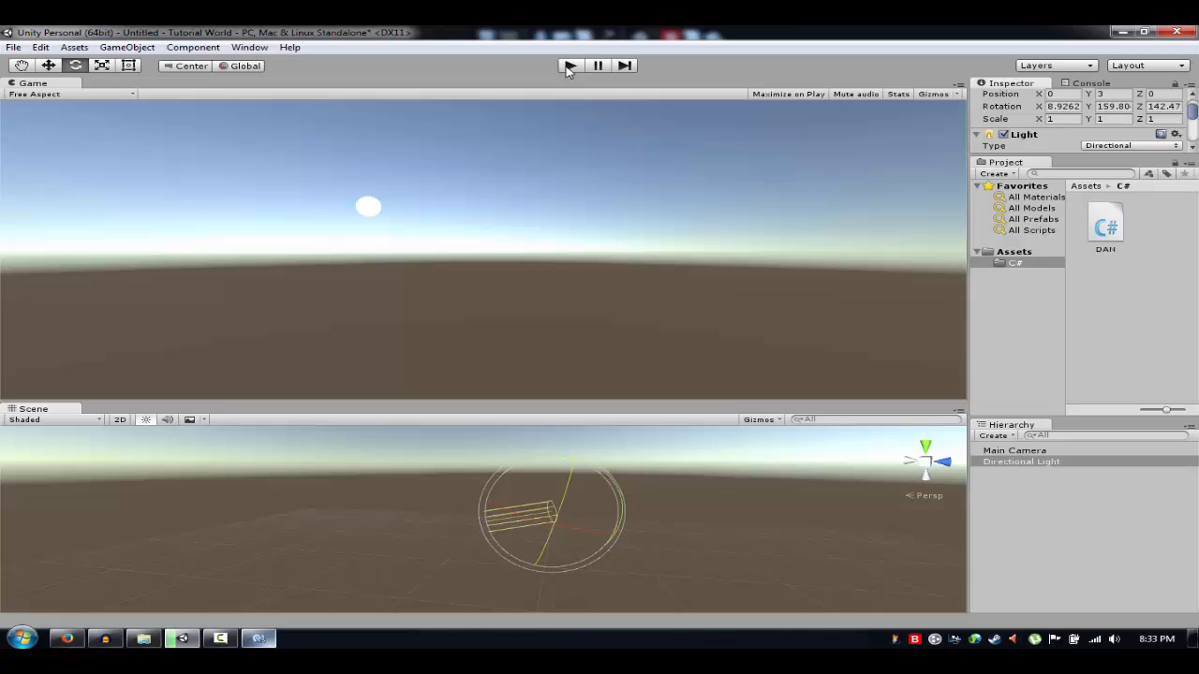
pyautogui.click(570, 63)
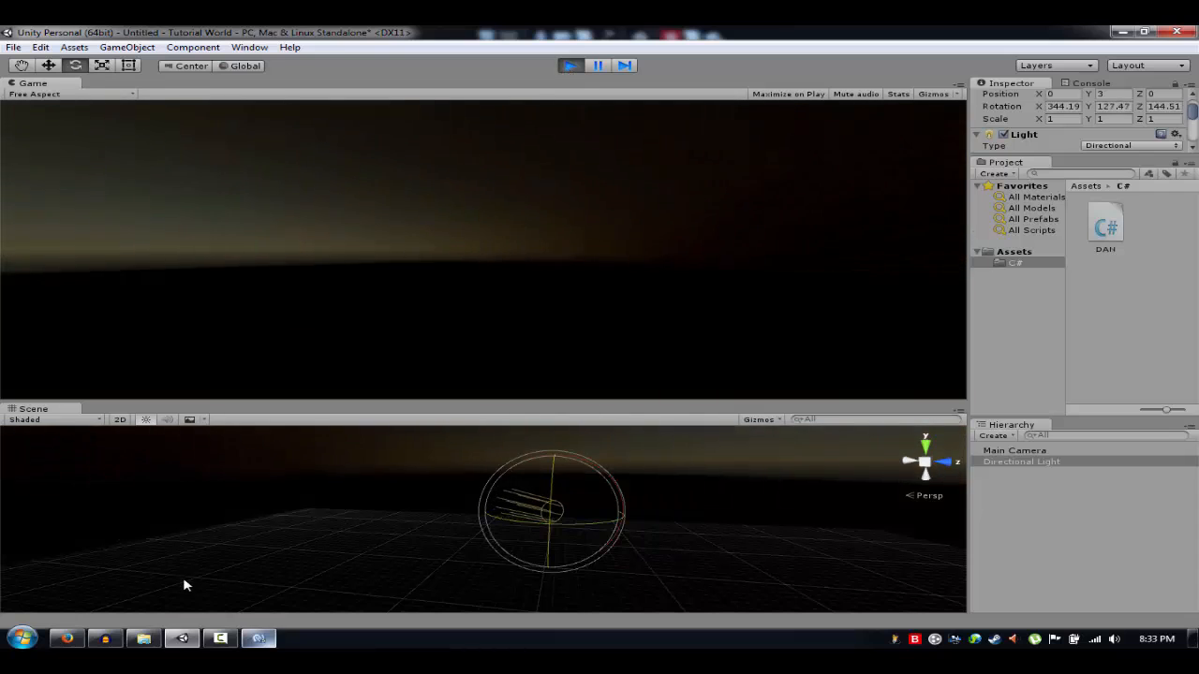
pyautogui.doubleClick(1105, 225)
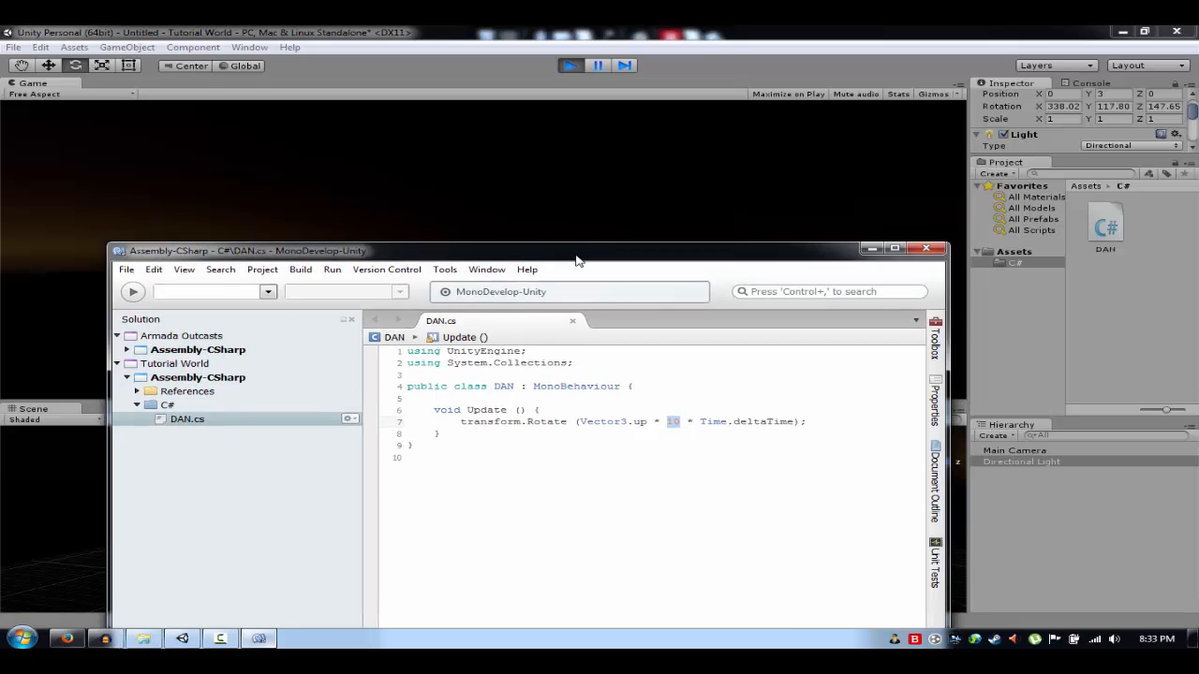
pyautogui.moveTo(690, 431)
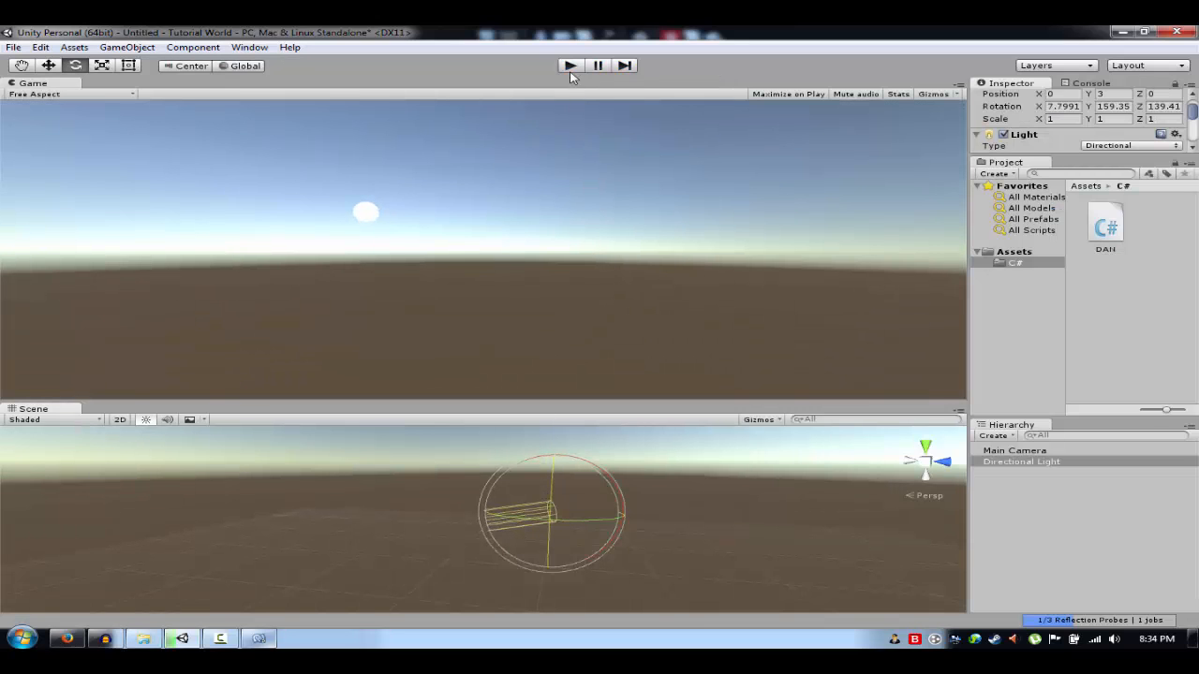
# - Play the scene again from daylight with the adjusted rotation speed
pyautogui.click(570, 64)
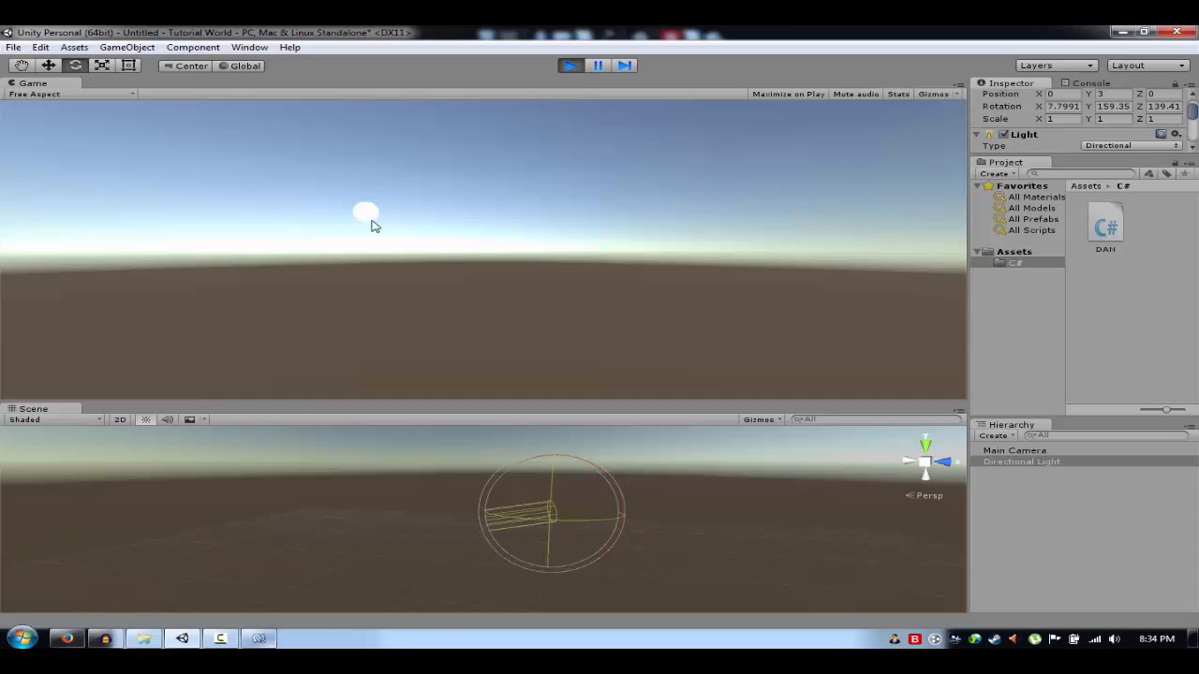